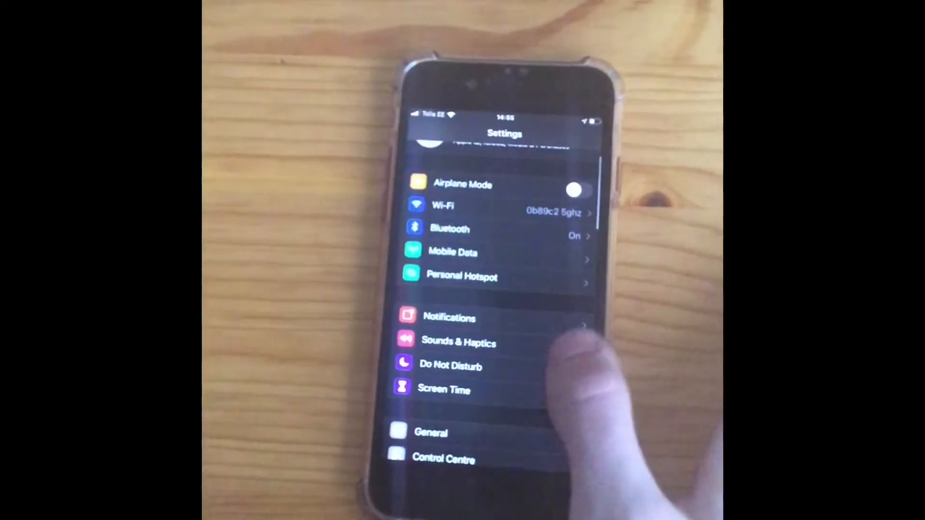
Enter 'youtube' in Safari's address field, bringing up suggestions like 'youtube to mp3'
{"action": "scroll", "scroll_direction": "down", "scroll_amount": 3}
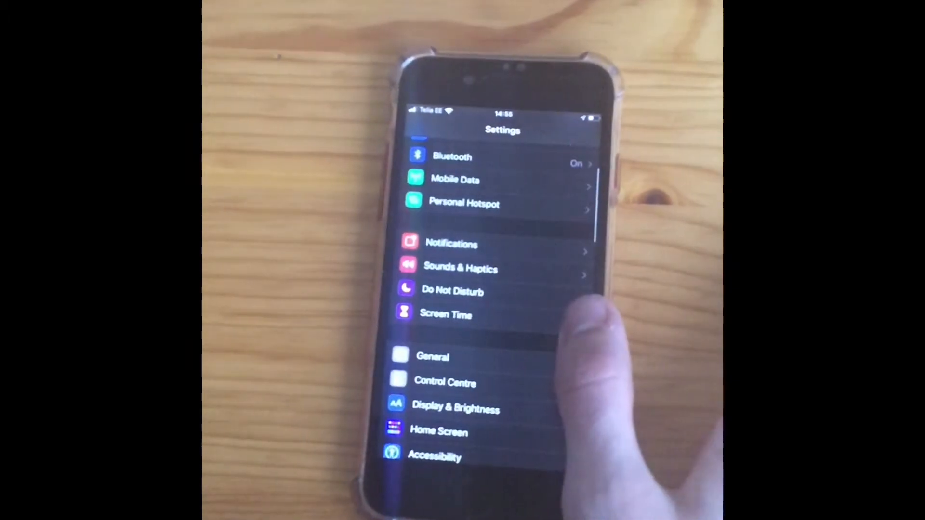
{"action": "scroll", "scroll_direction": "up", "scroll_amount": 3}
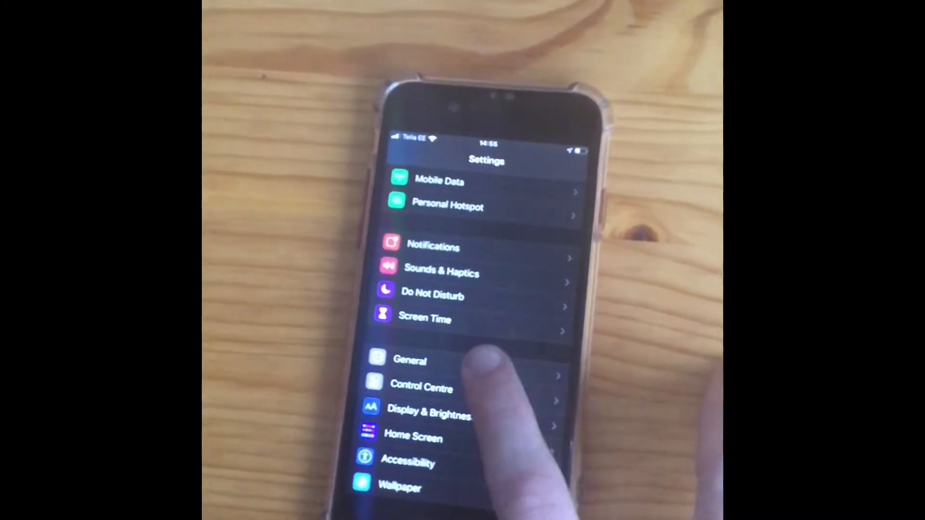
{"action": "left_click", "coordinate": [410, 360]}
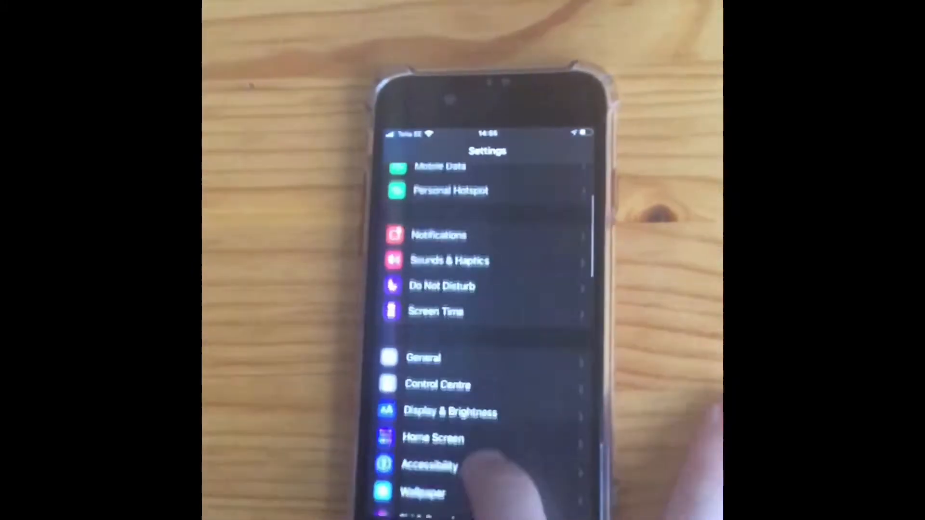
{"action": "scroll", "scroll_direction": "down", "scroll_amount": 3}
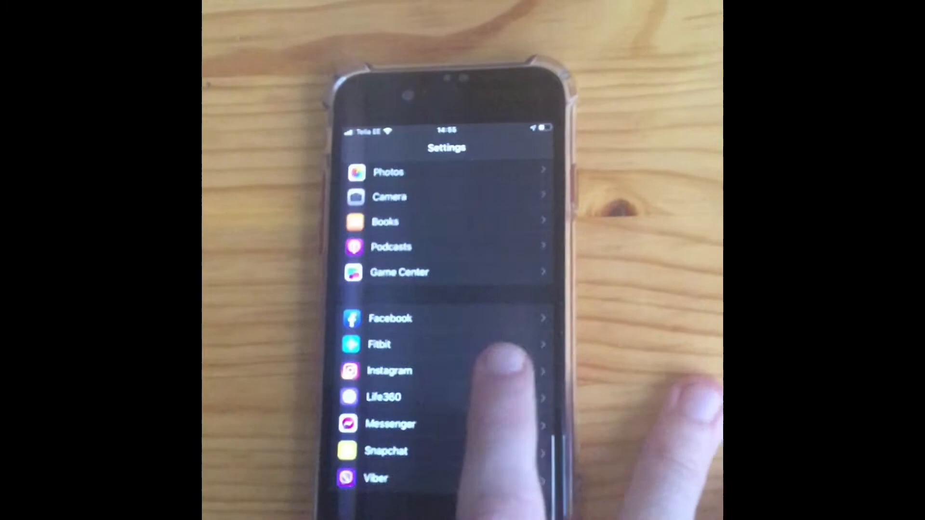
{"action": "scroll", "scroll_direction": "up", "scroll_amount": 3}
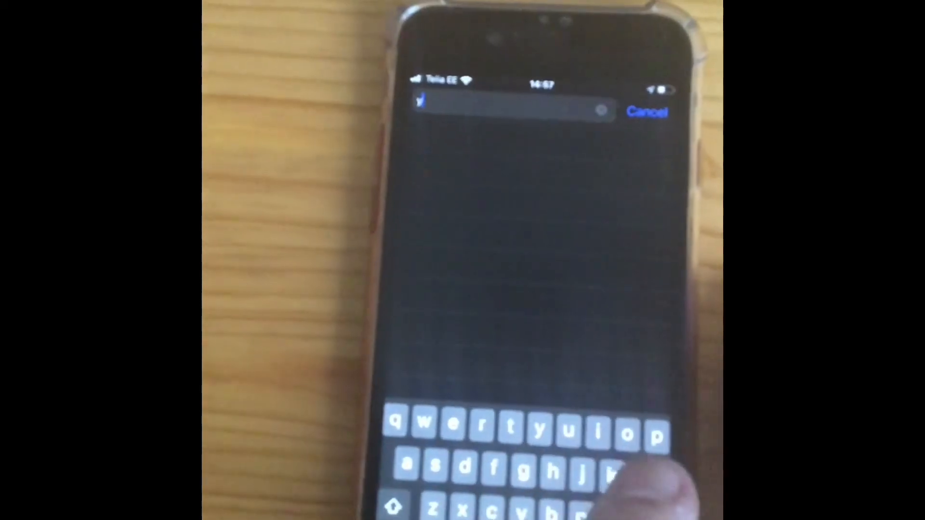
{"action": "type", "text": "ou"}
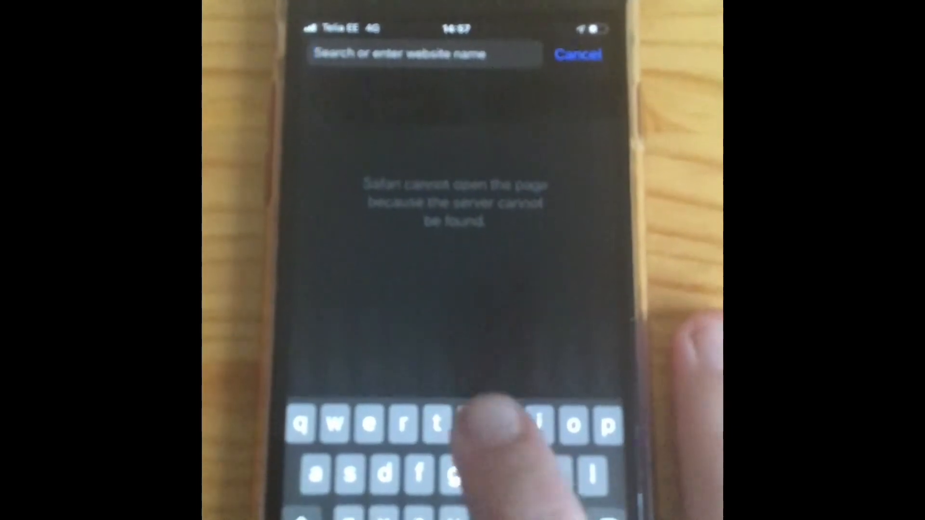
{"action": "type", "text": "youtub"}
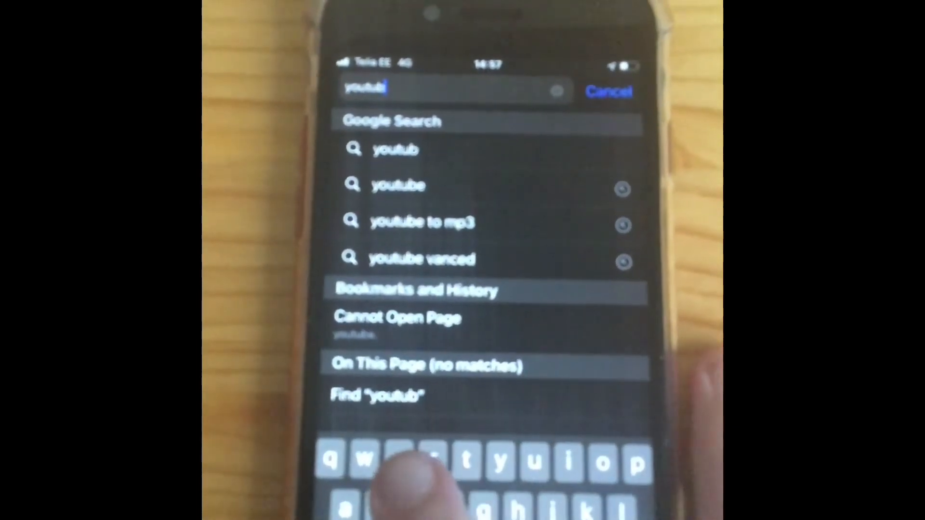
{"action": "type", "text": "r"}
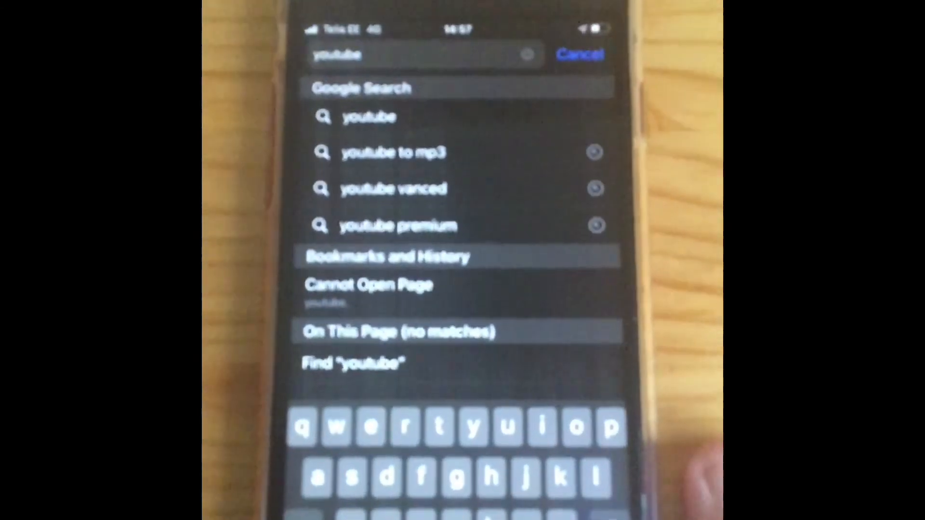
Pick the 'youtube' suggestion and agree to Google's and YouTube's cookie prompts
{"action": "left_click", "coordinate": [369, 116]}
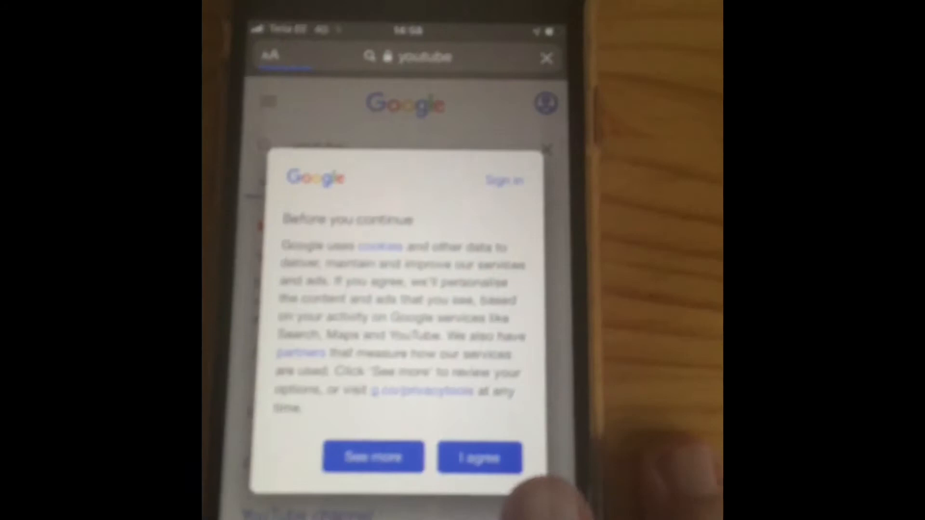
{"action": "left_click", "coordinate": [479, 458]}
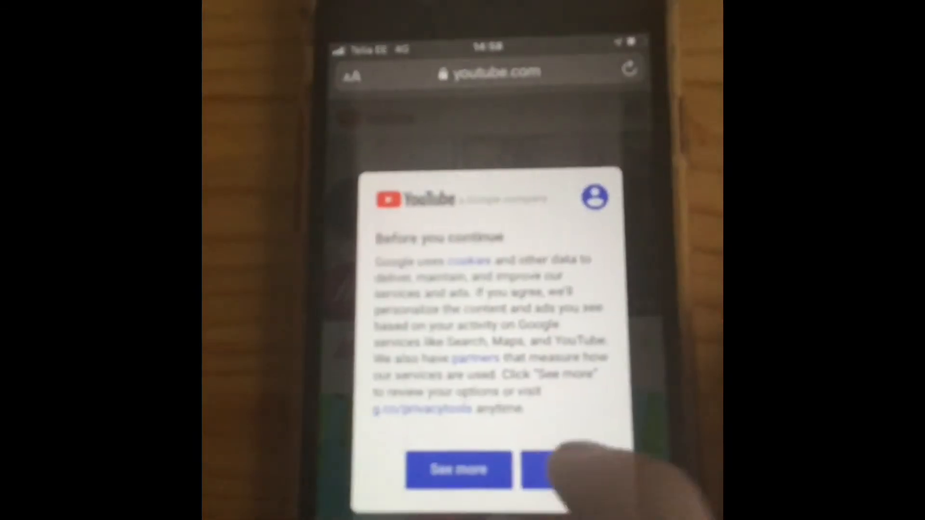
{"action": "left_click", "coordinate": [560, 469]}
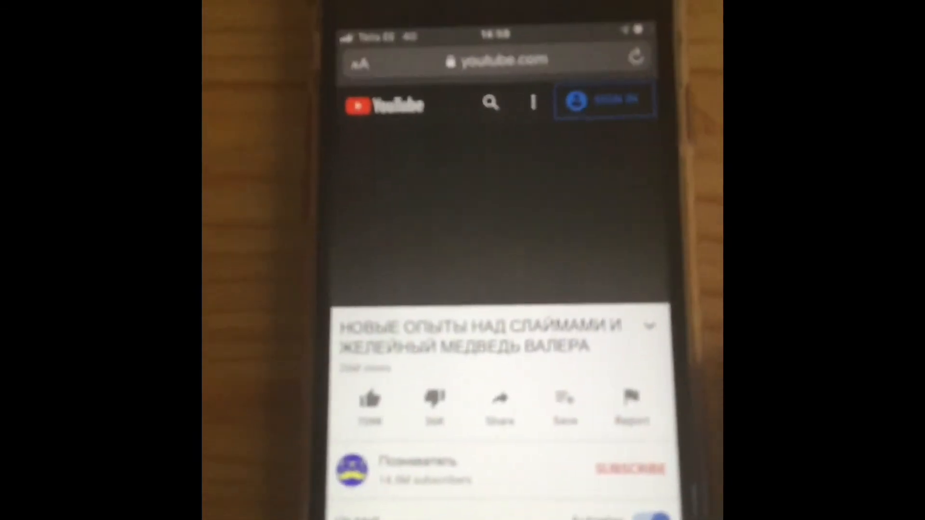